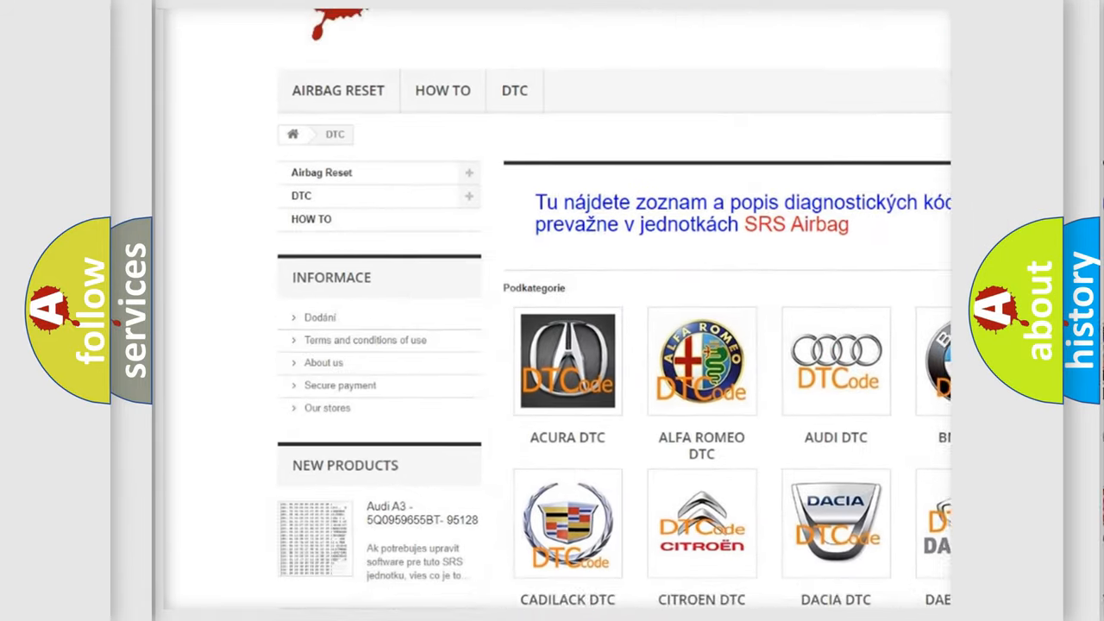
pyautogui.scroll(-3)
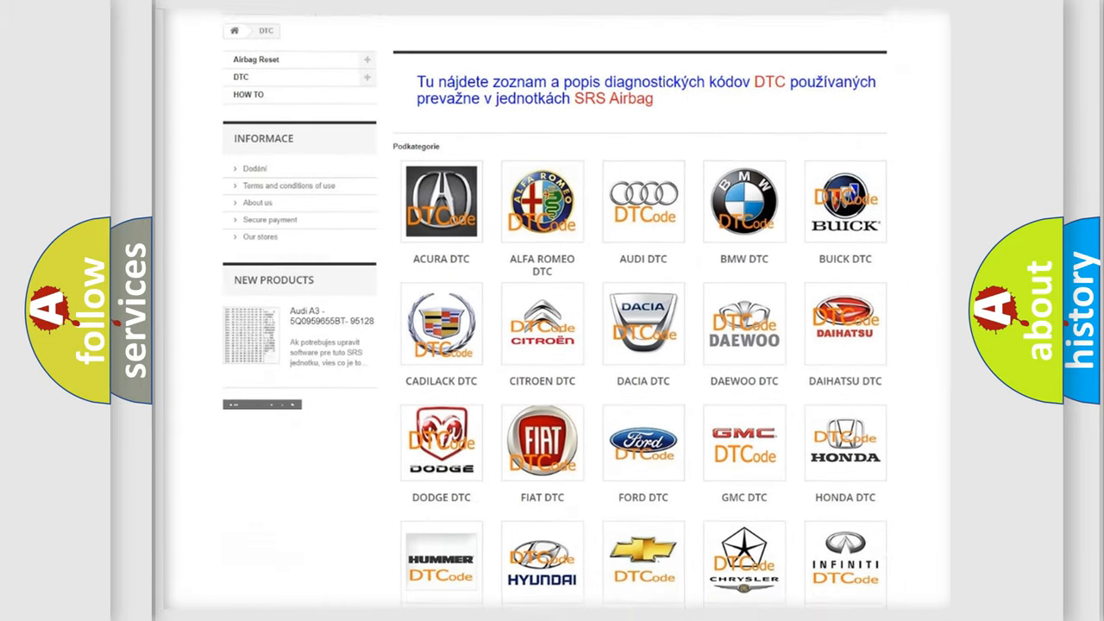
pyautogui.scroll(-3)
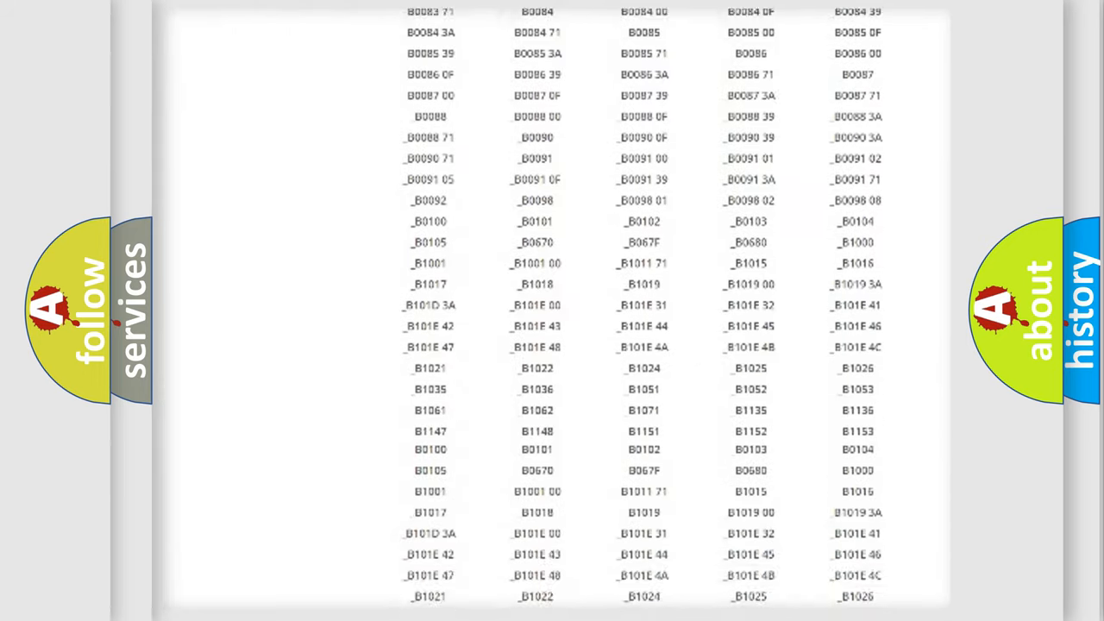
pyautogui.scroll(3)
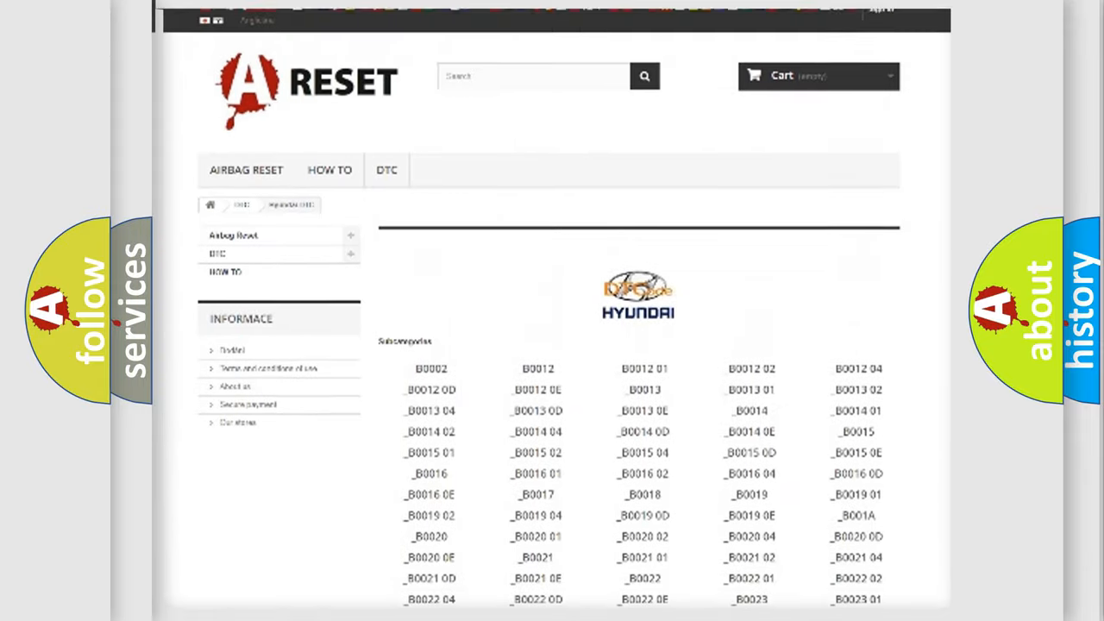